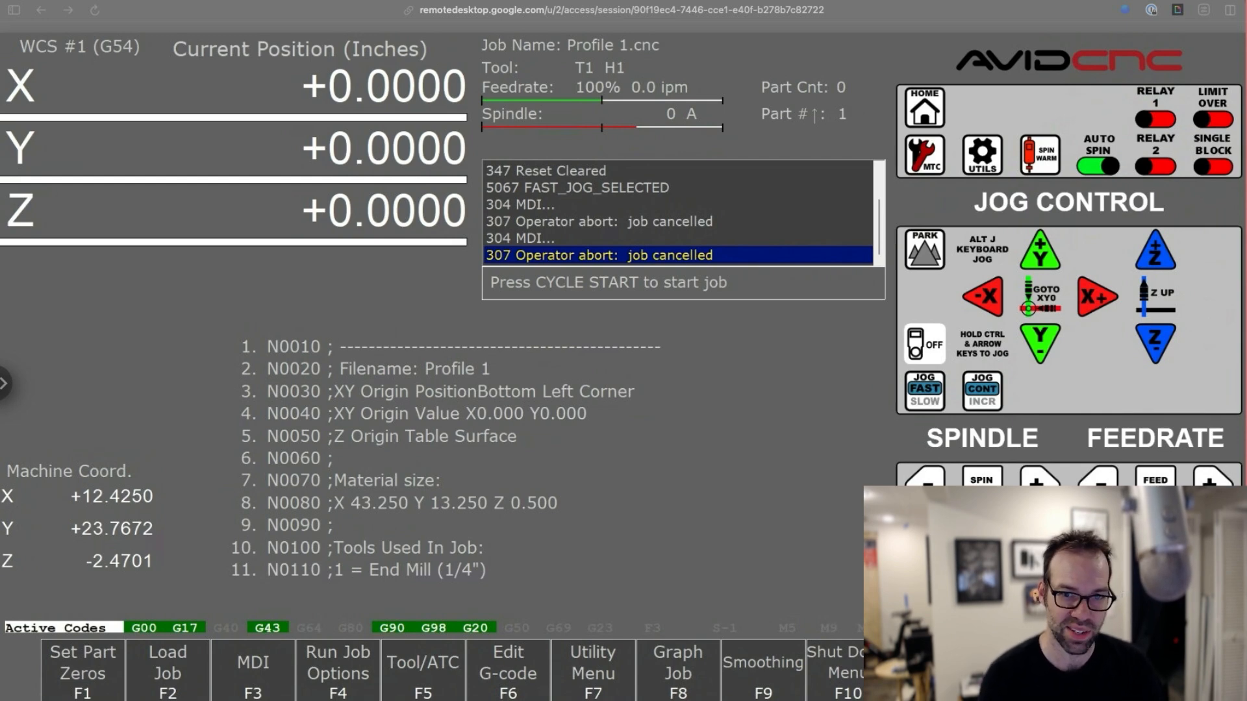
Jog the spindle off part zero along X and Y.
{"action": "left_click", "coordinate": [983, 296]}
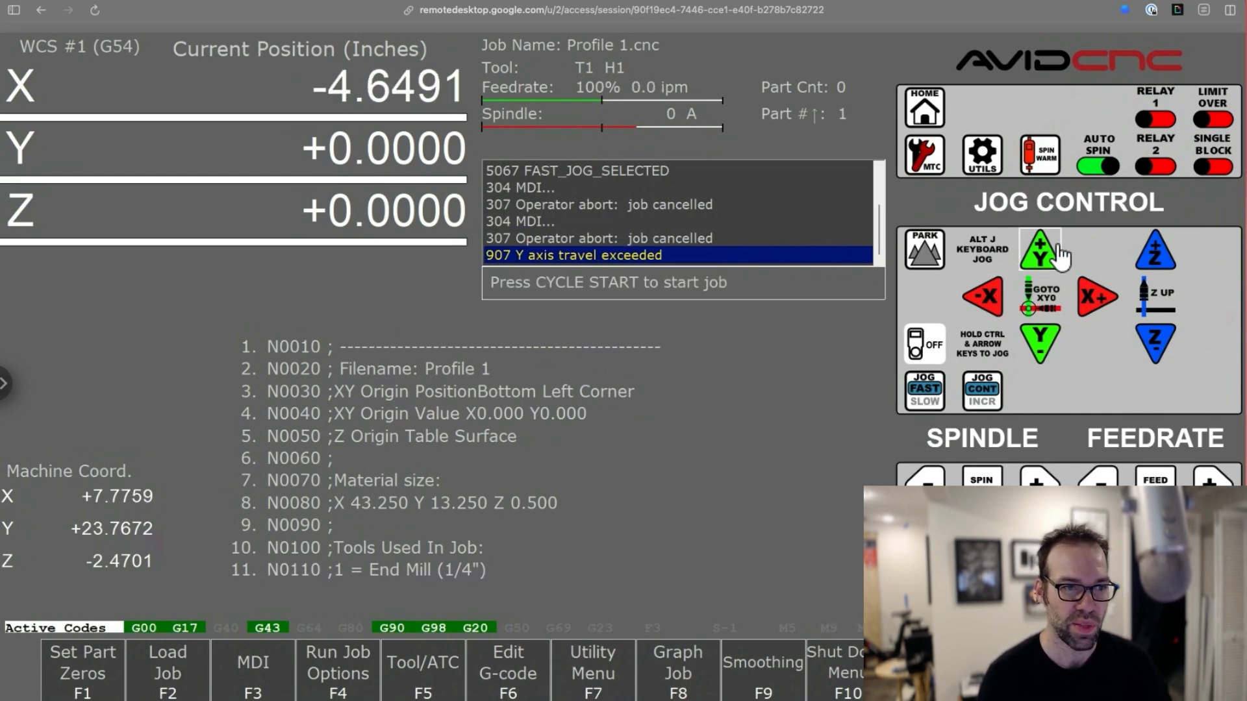
{"action": "left_click", "coordinate": [1039, 343]}
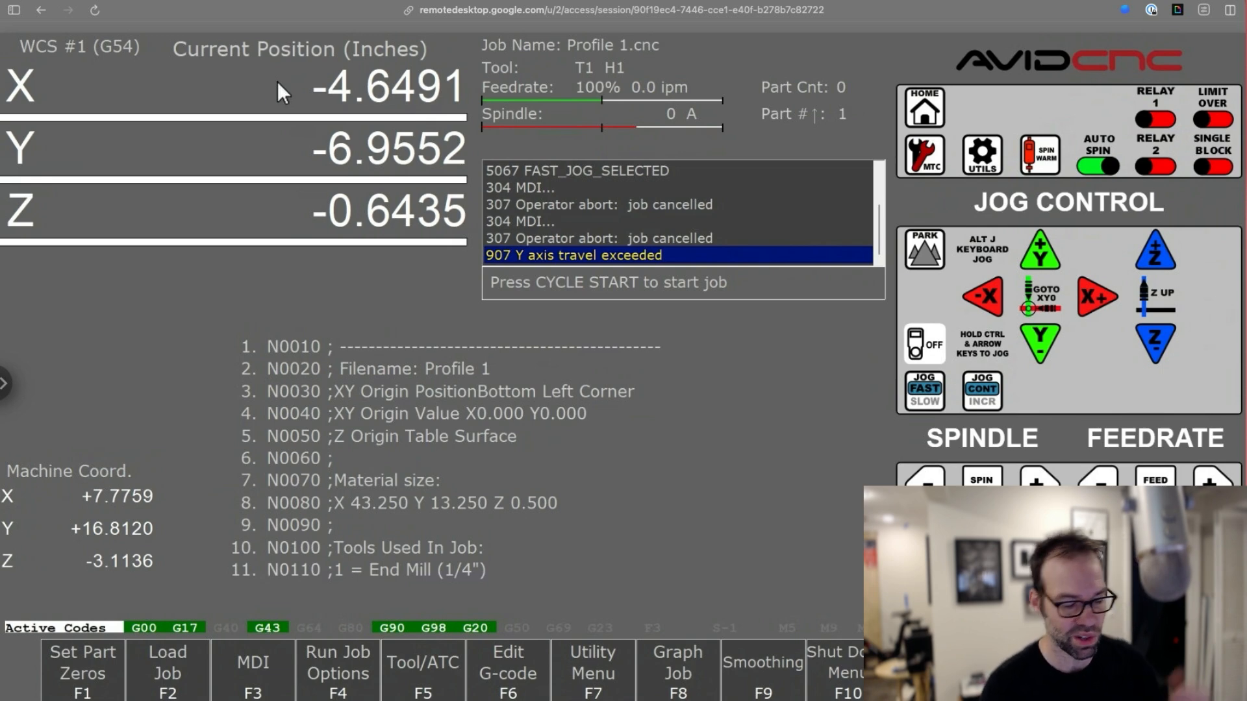
Open Set Part Zeros, jog further to about -6.27 in X, and select X Part Position.
{"action": "left_click", "coordinate": [82, 672]}
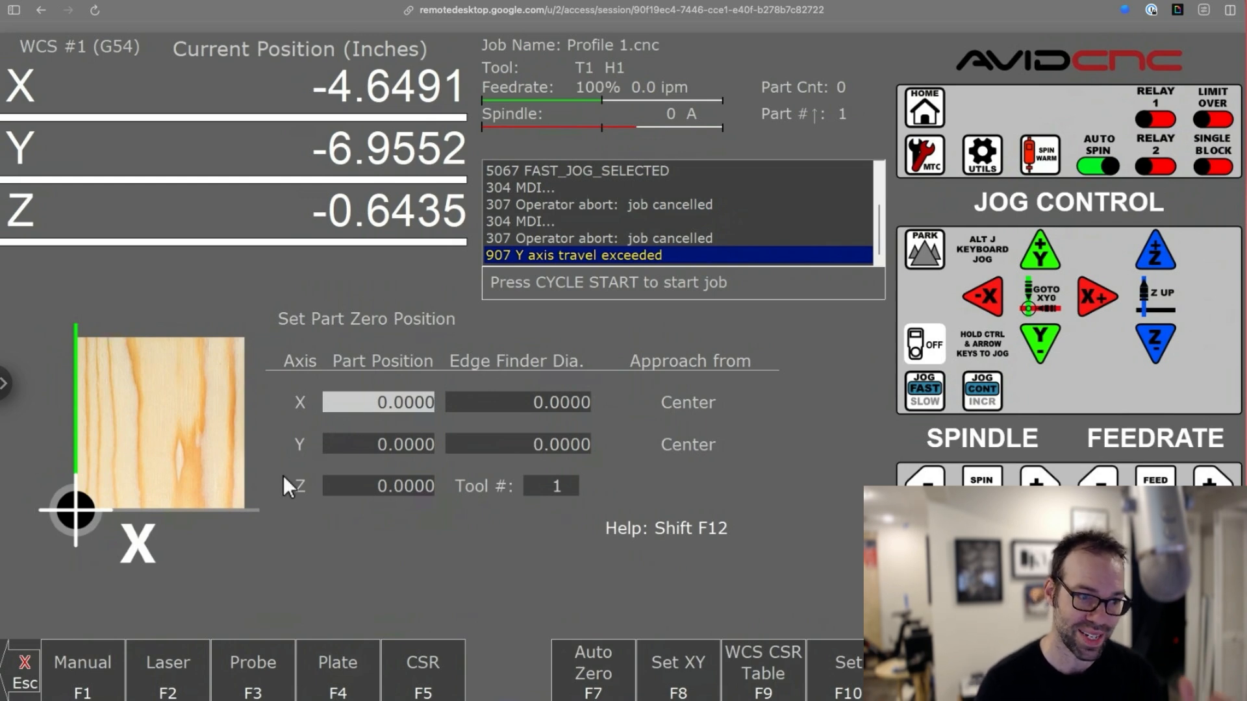
{"action": "mouse_move", "coordinate": [264, 513]}
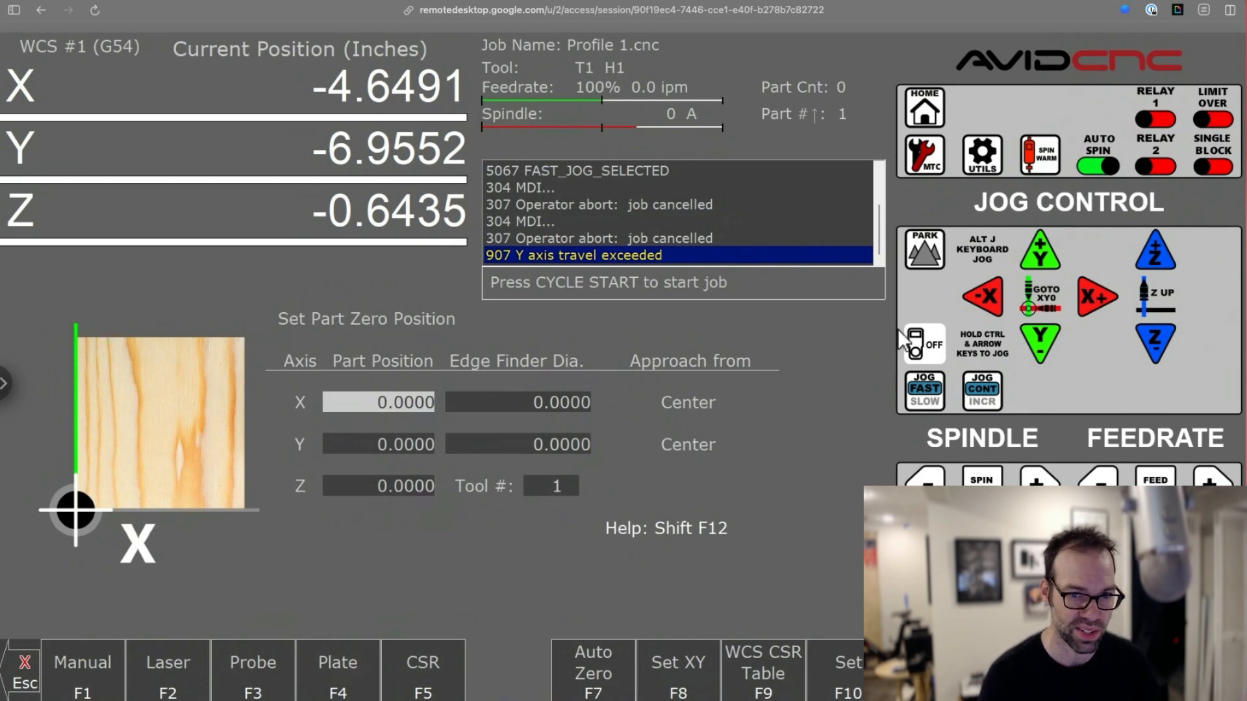
{"action": "left_click", "coordinate": [982, 296]}
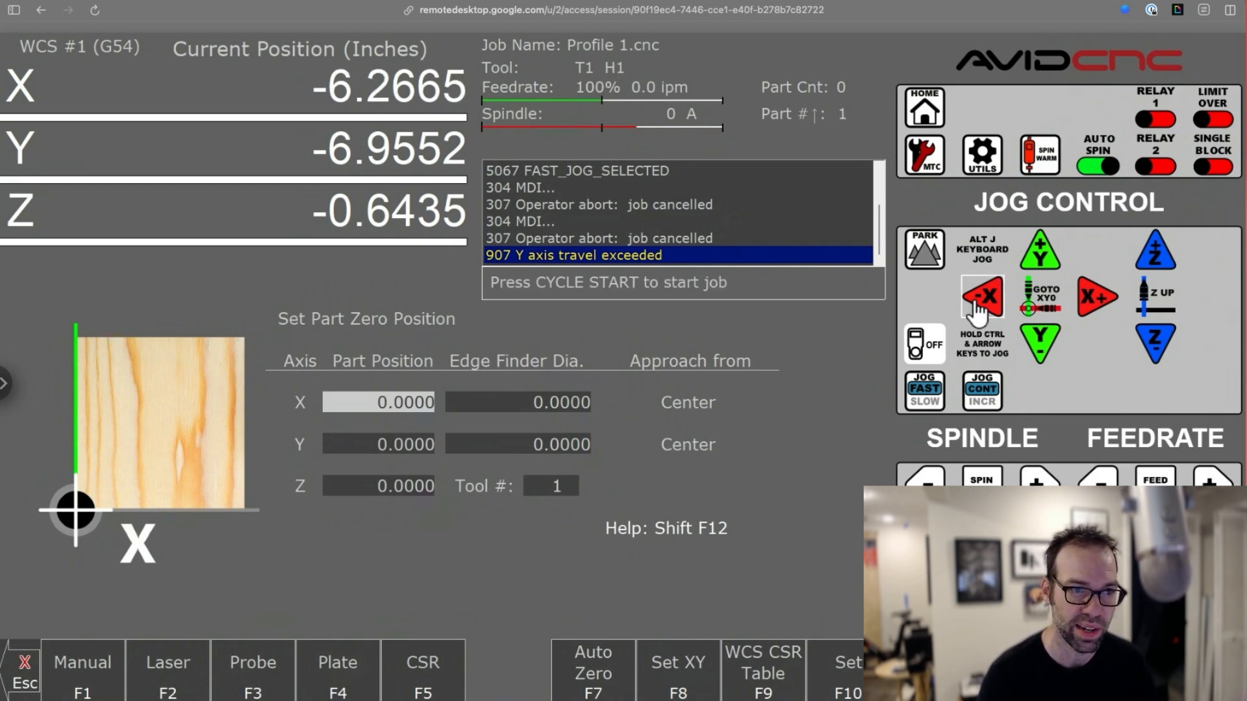
{"action": "left_click", "coordinate": [379, 401]}
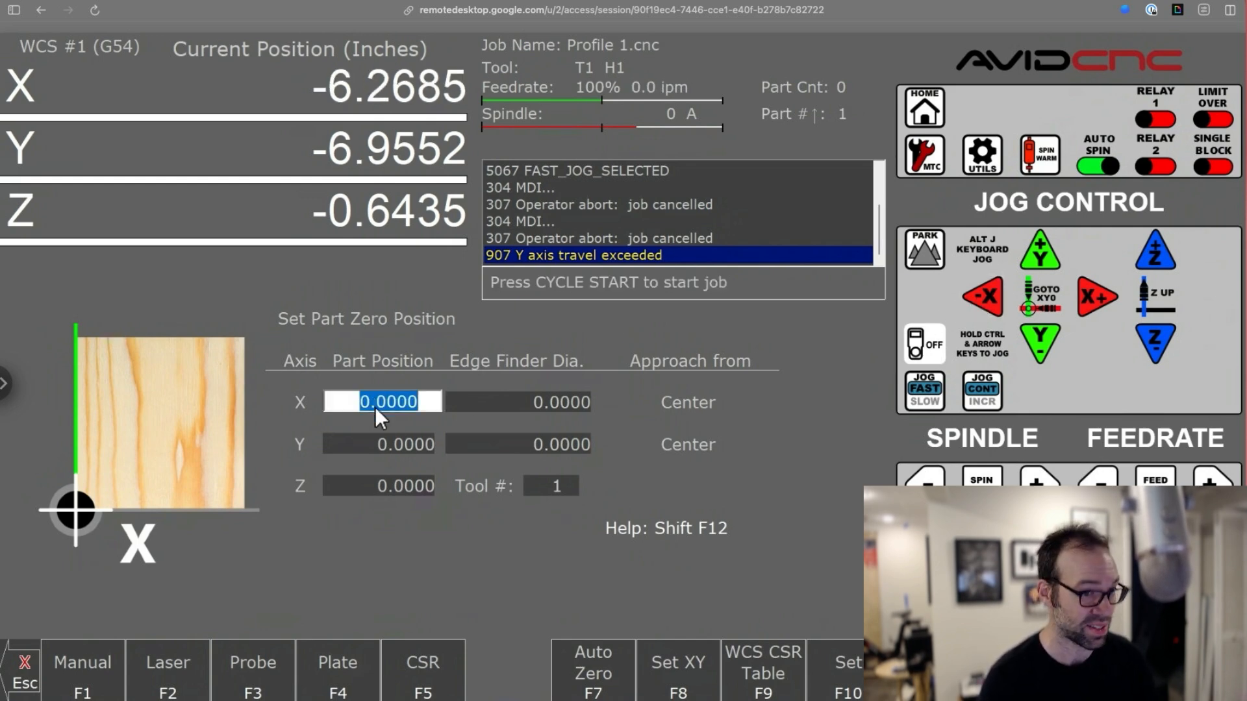
{"action": "mouse_move", "coordinate": [656, 624]}
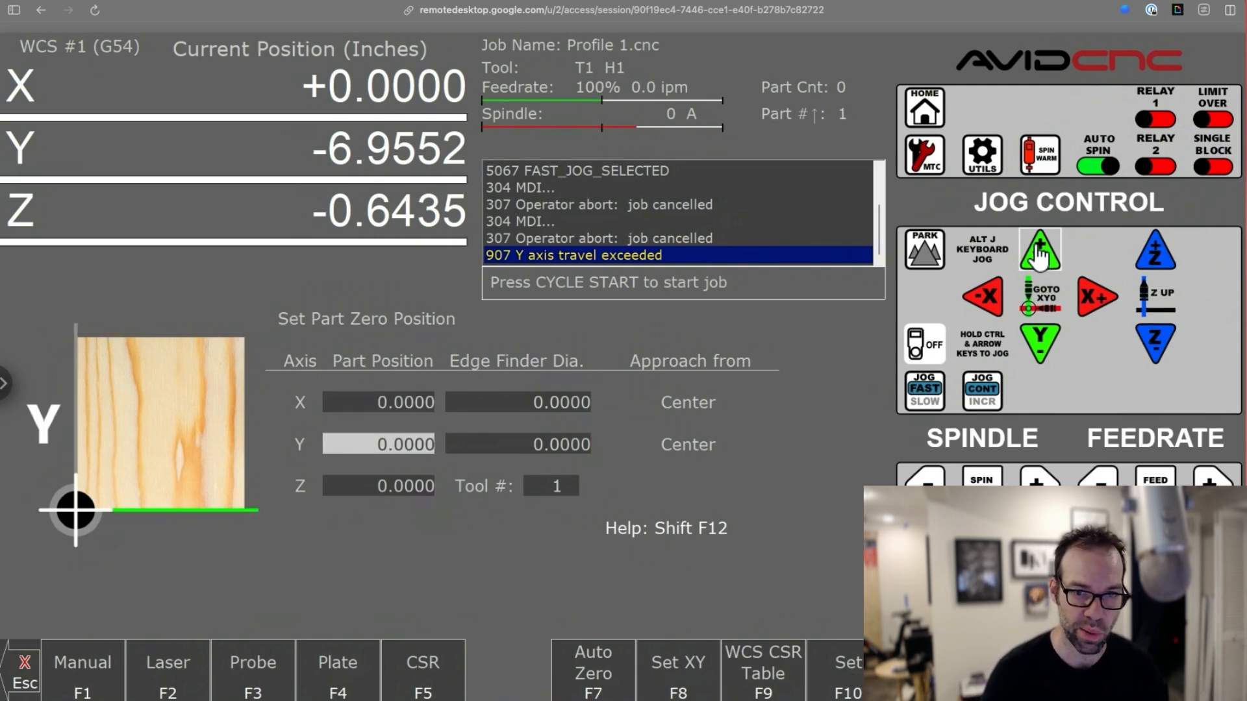
Jog along Y and lower the spindle in Z, zeroing Y and Z part positions.
{"action": "left_click", "coordinate": [1039, 249]}
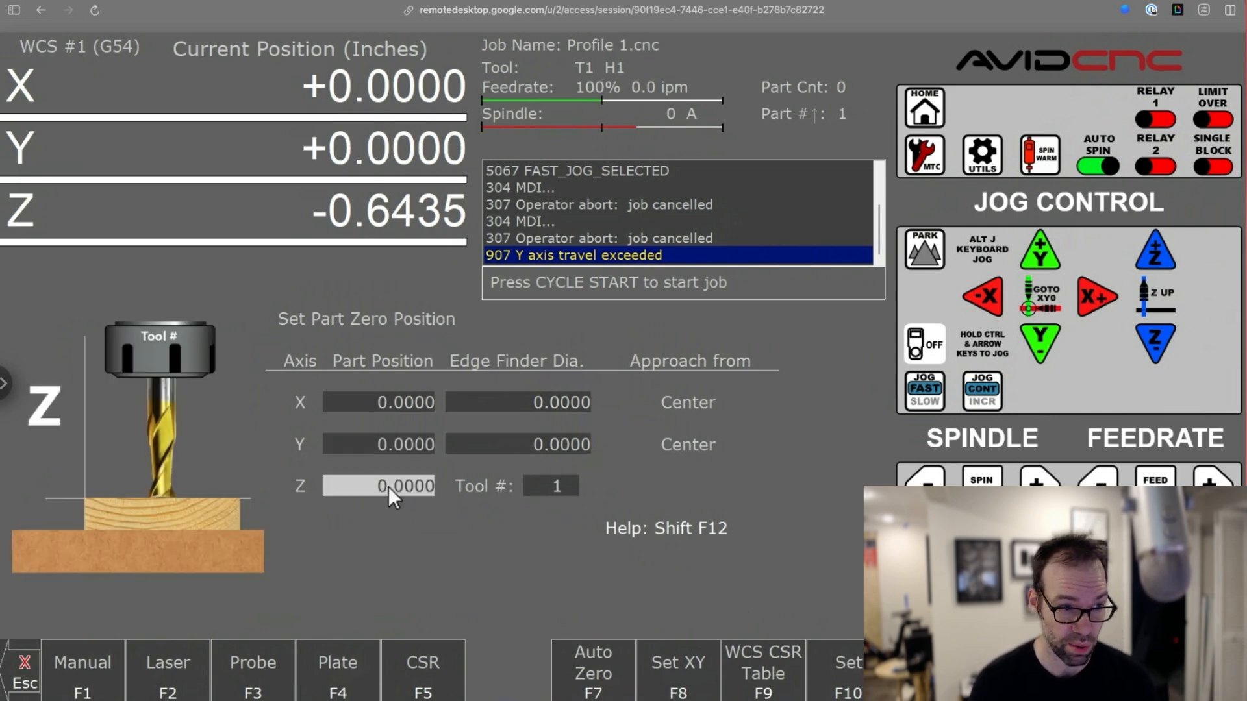
{"action": "left_click", "coordinate": [1155, 344]}
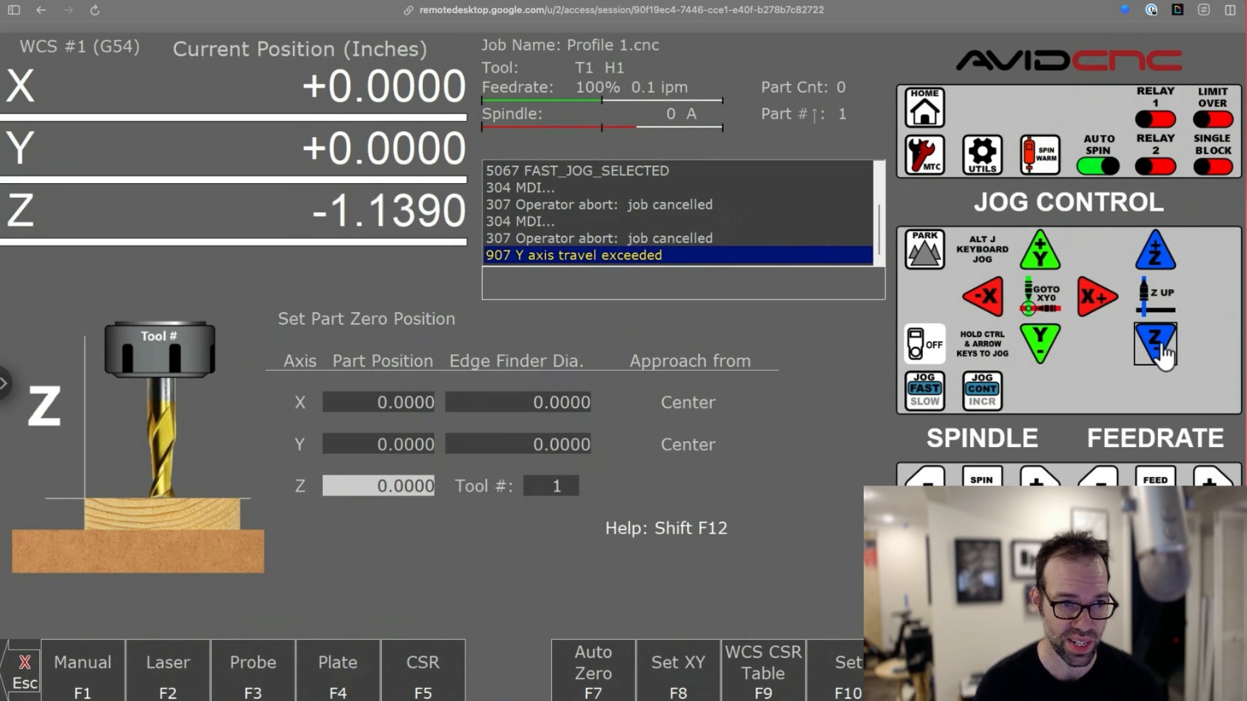
{"action": "left_click", "coordinate": [1153, 344]}
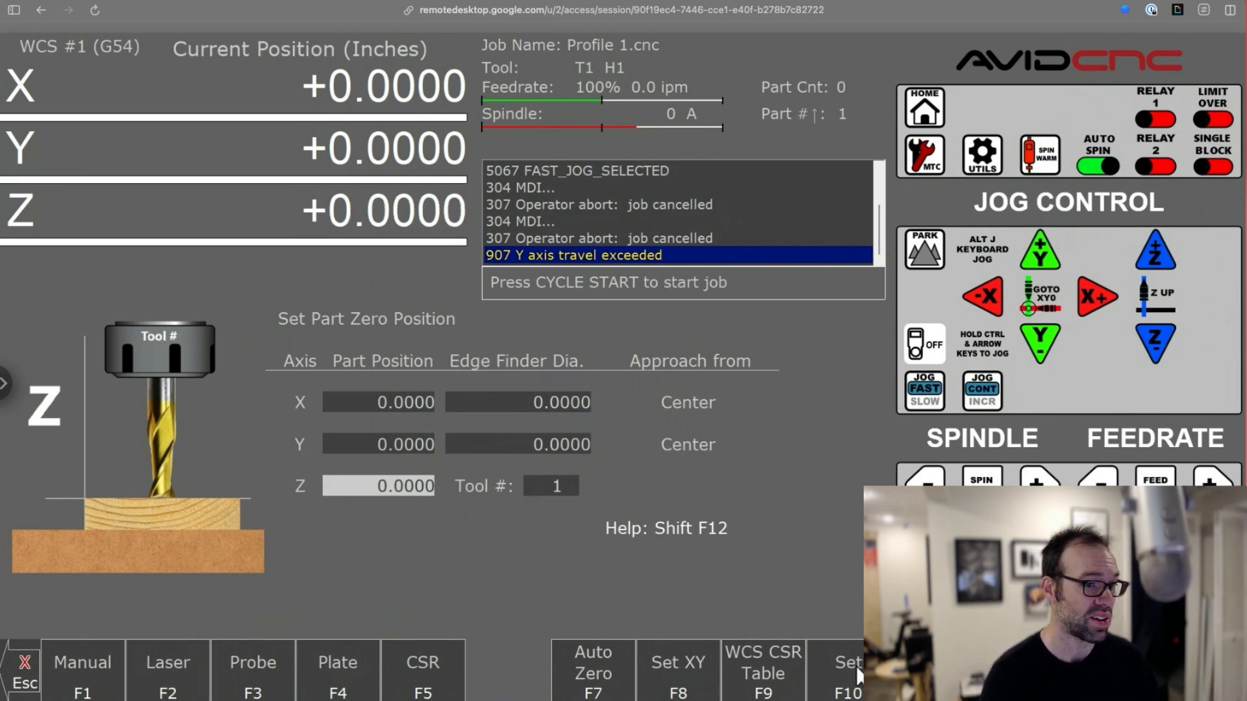
Enter -.125 as the X part position.
{"action": "left_click", "coordinate": [378, 401]}
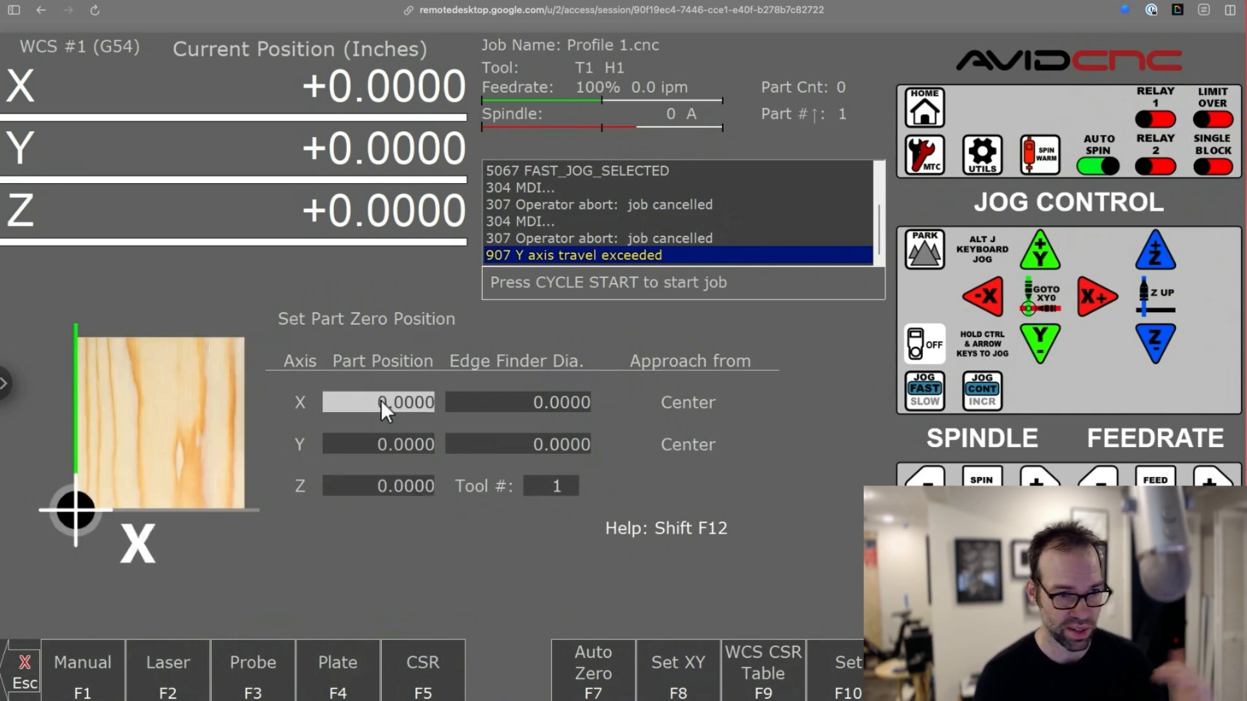
{"action": "left_click", "coordinate": [381, 402]}
{"action": "type", "text": "6.0000"}
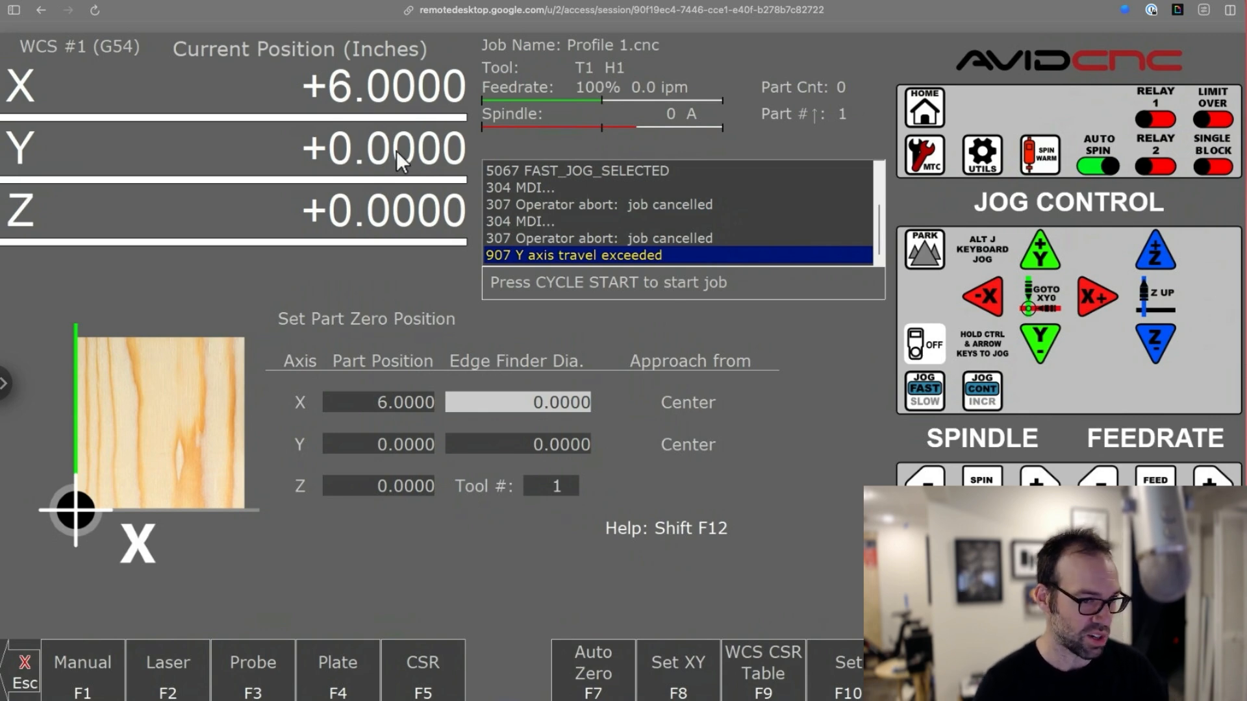
{"action": "left_click", "coordinate": [380, 444]}
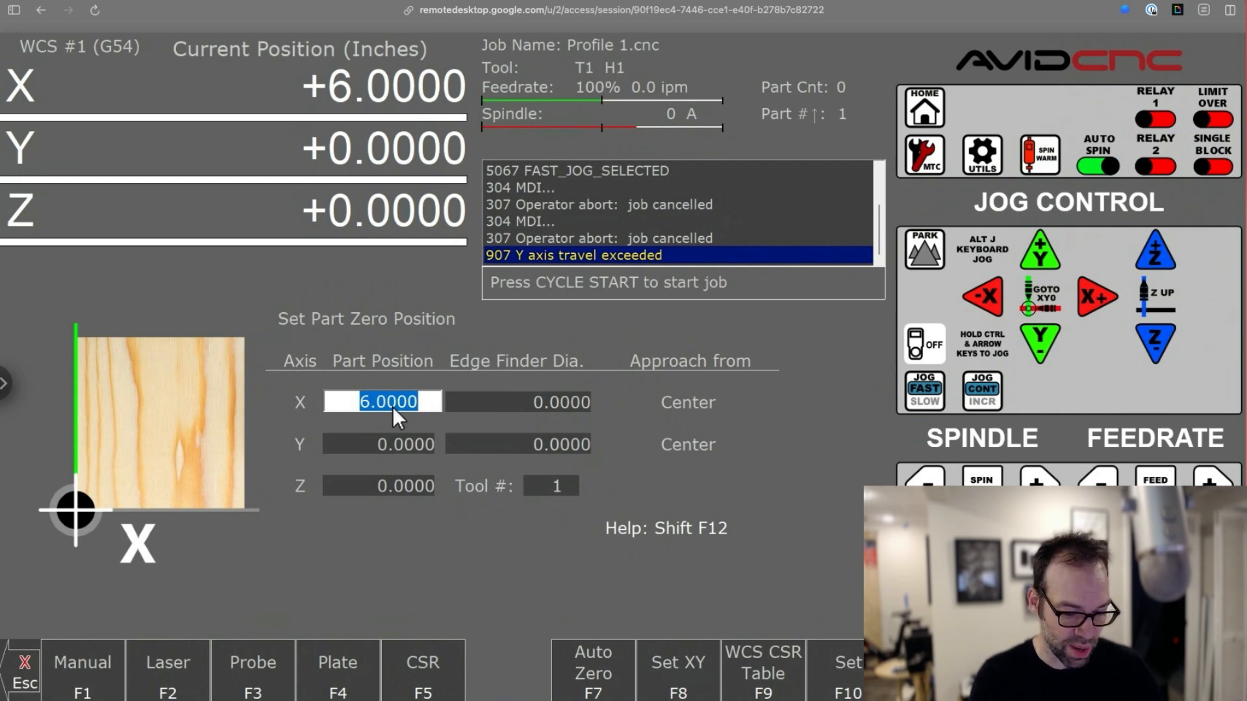
{"action": "type", "text": "-.1250"}
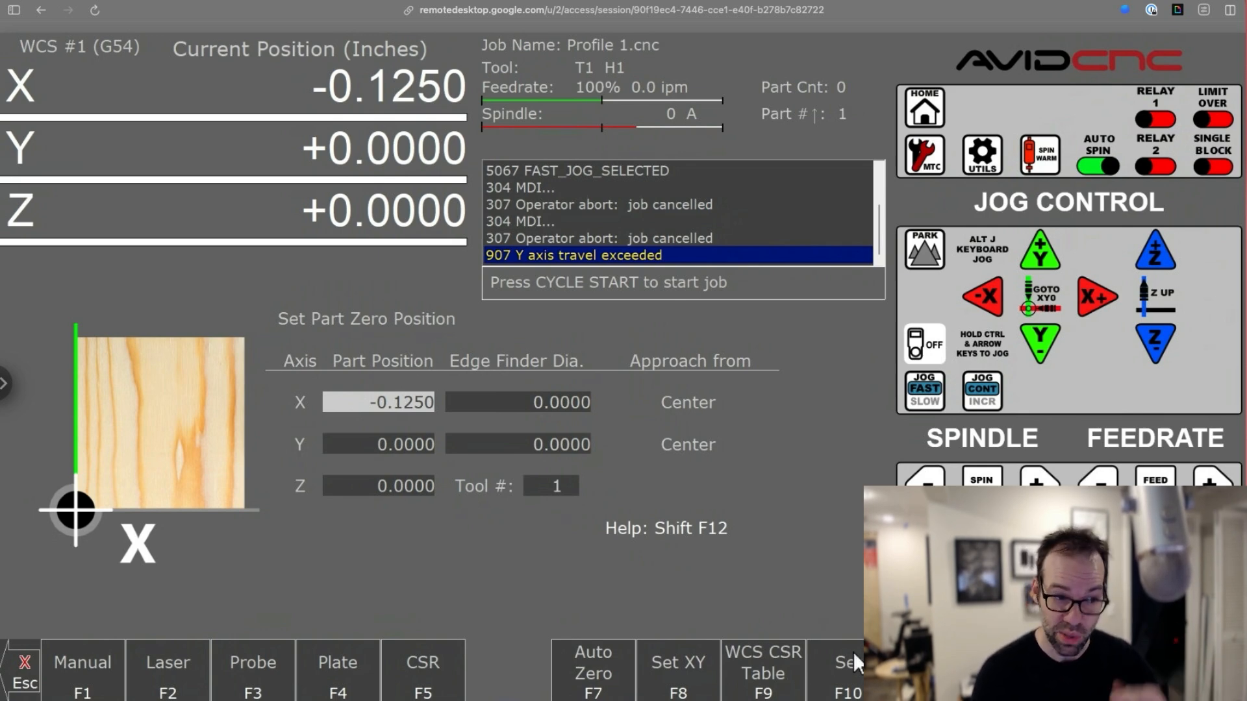
{"action": "mouse_move", "coordinate": [666, 425]}
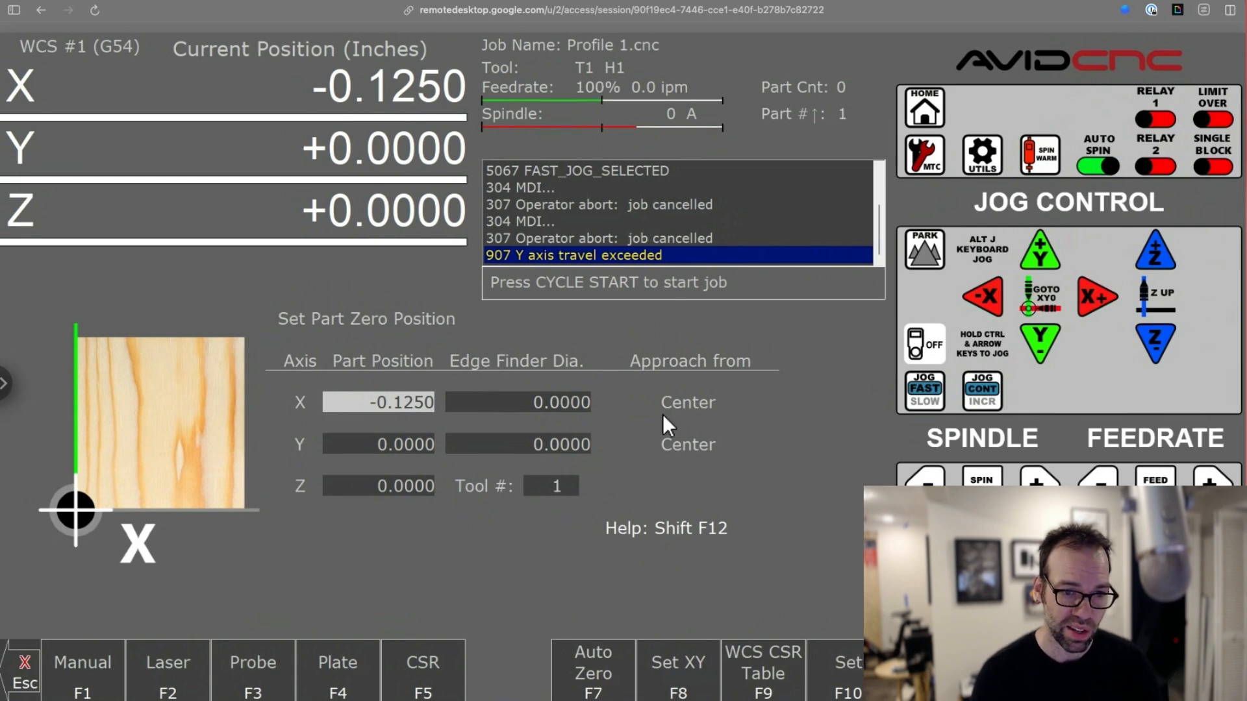
{"action": "mouse_move", "coordinate": [716, 461]}
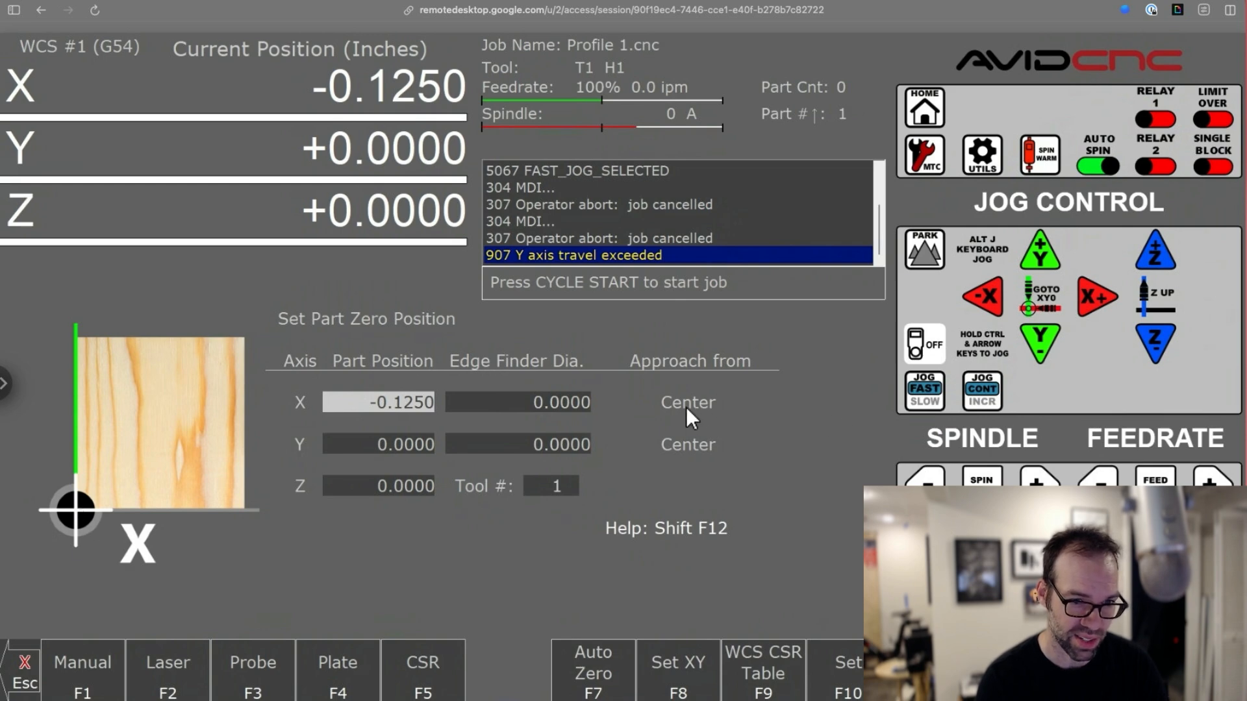
Set X approach to Left (-), part position 0, and edge finder diameter 0.2500.
{"action": "left_click", "coordinate": [688, 403]}
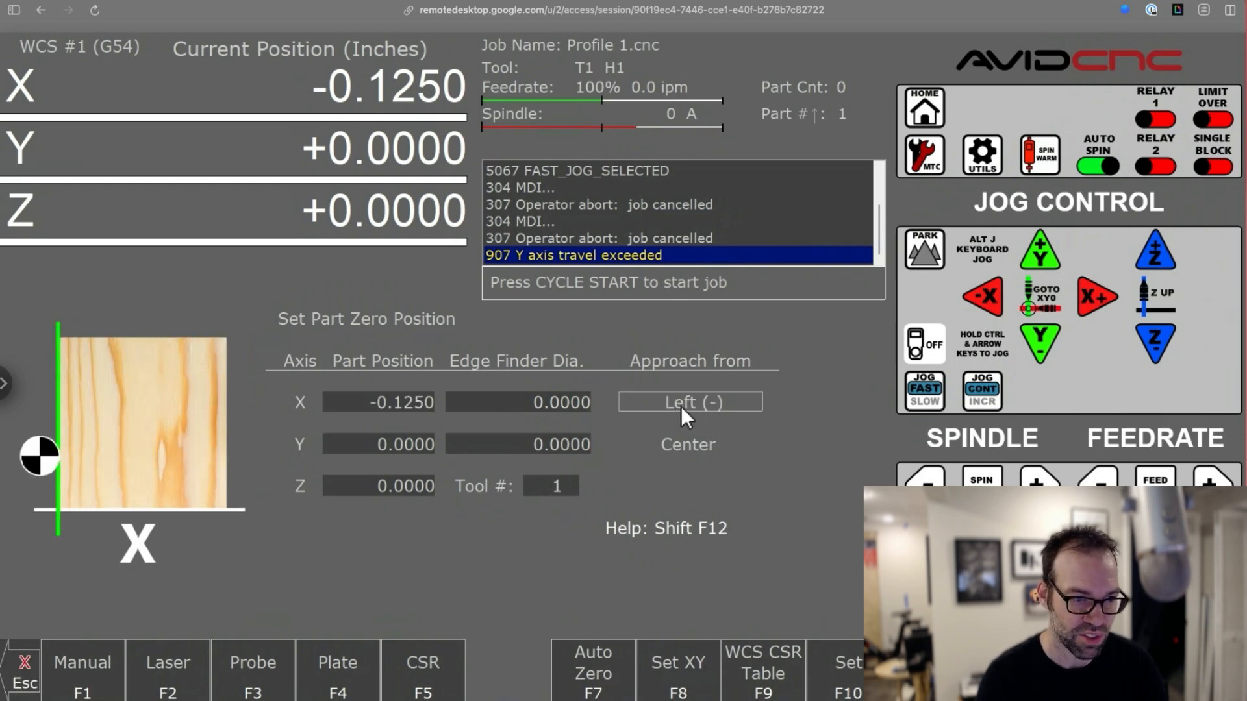
{"action": "mouse_move", "coordinate": [38, 469]}
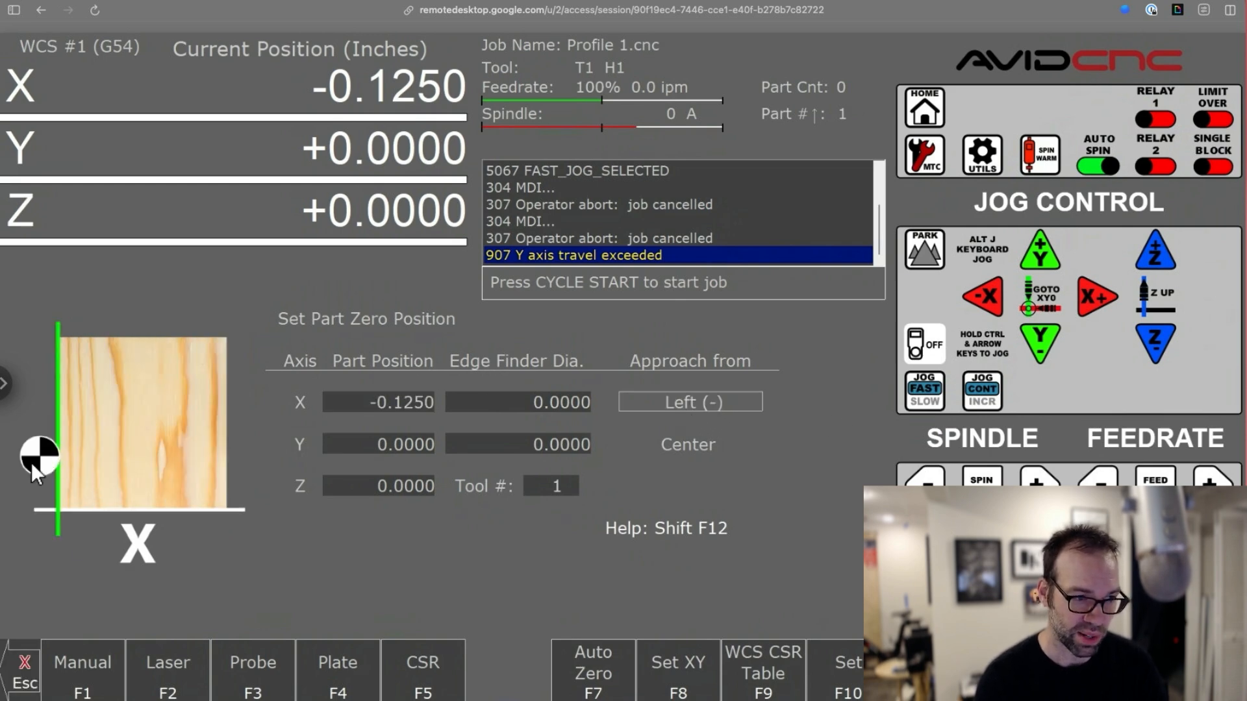
{"action": "mouse_move", "coordinate": [54, 465]}
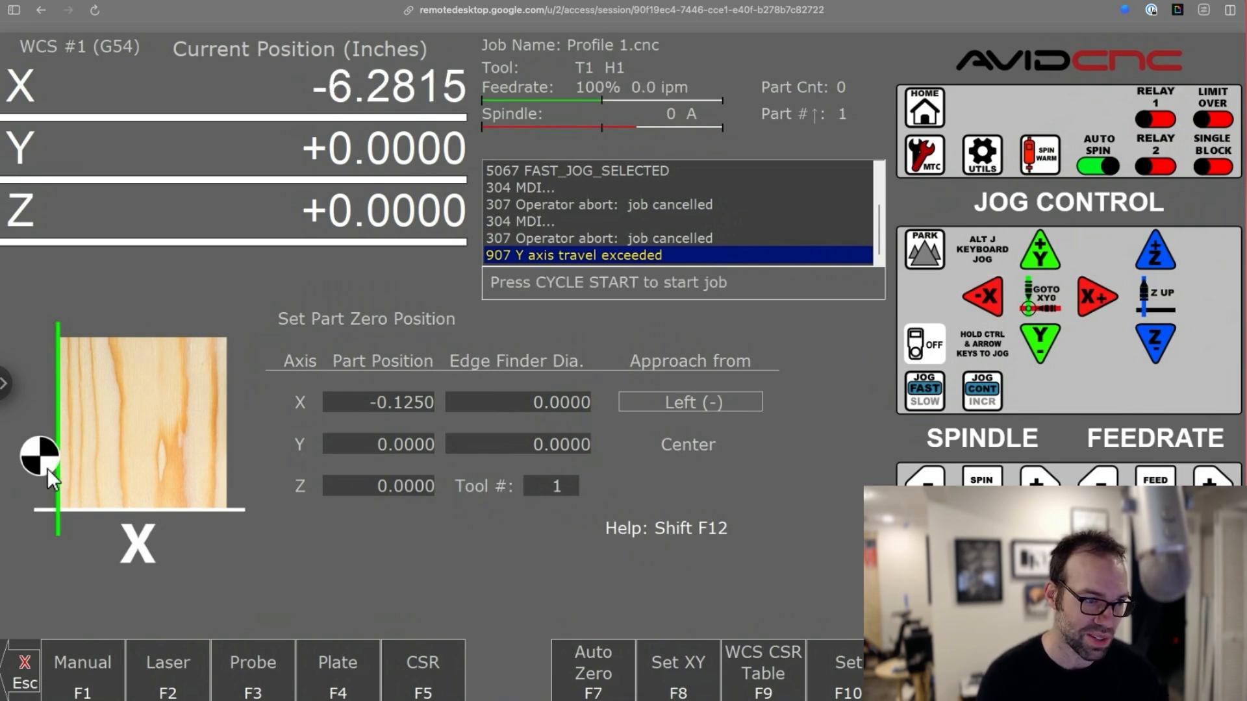
{"action": "left_click", "coordinate": [518, 401]}
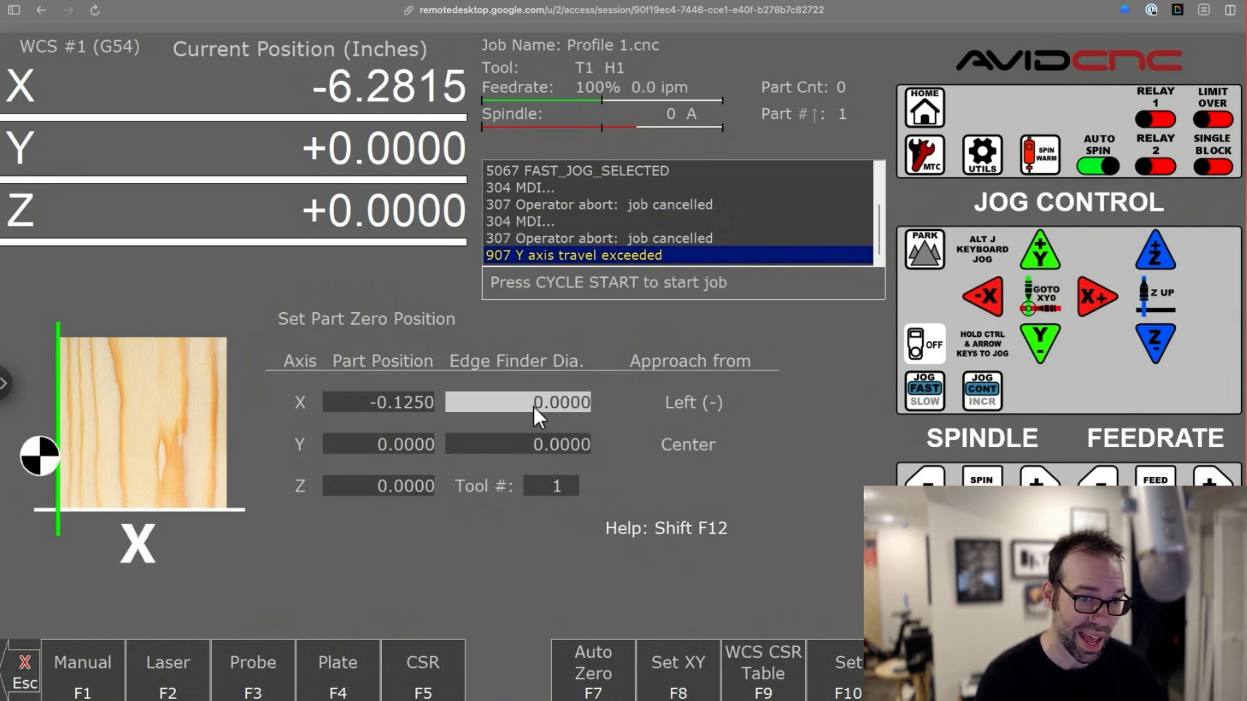
{"action": "type", "text": ".25"}
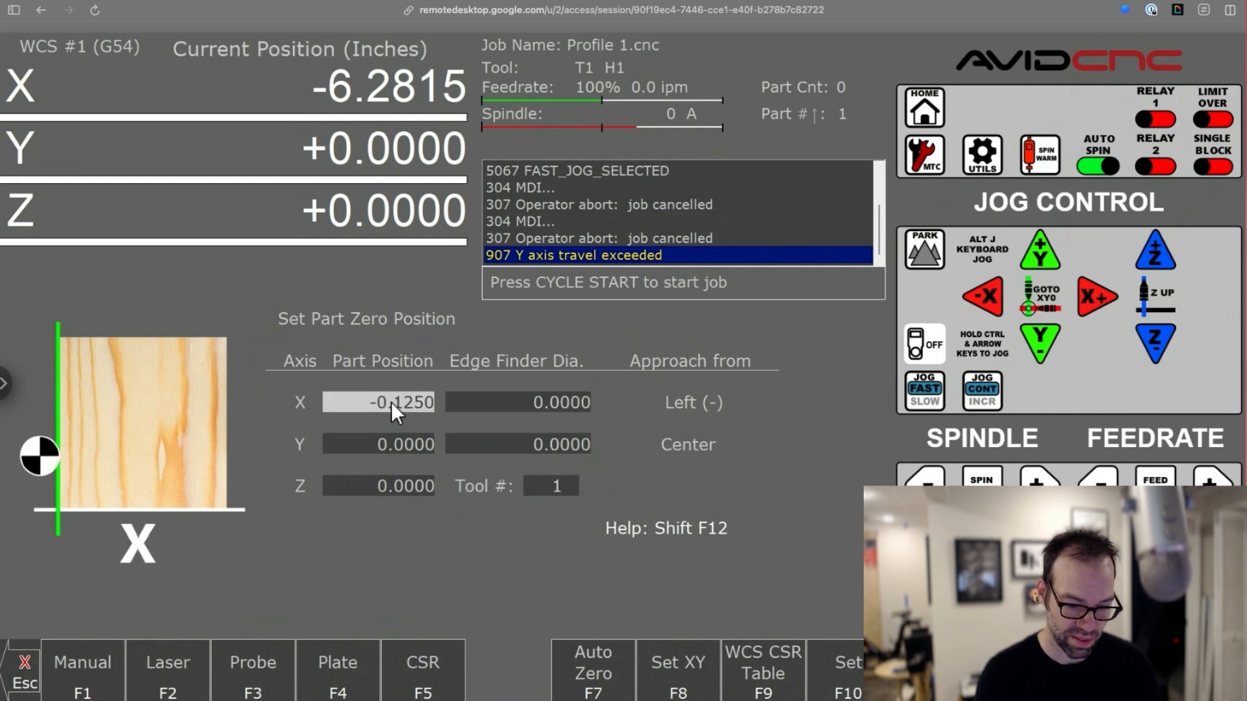
{"action": "left_click", "coordinate": [520, 402]}
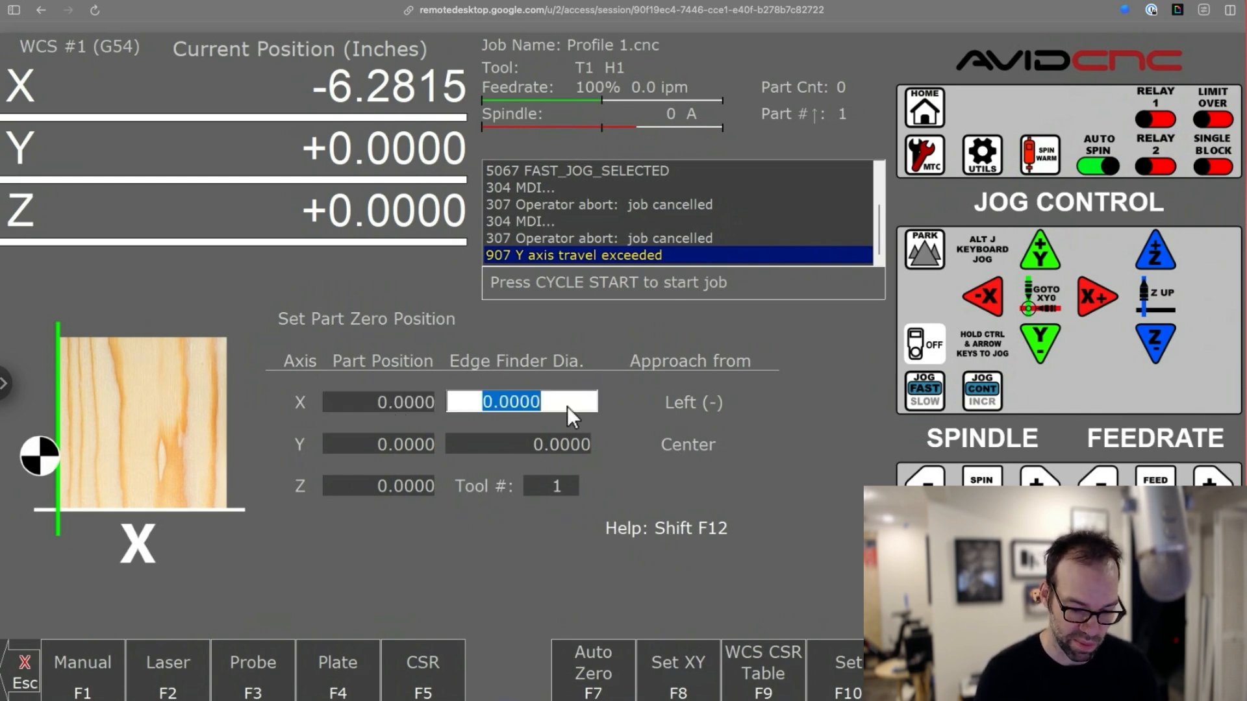
{"action": "type", "text": "0.2500"}
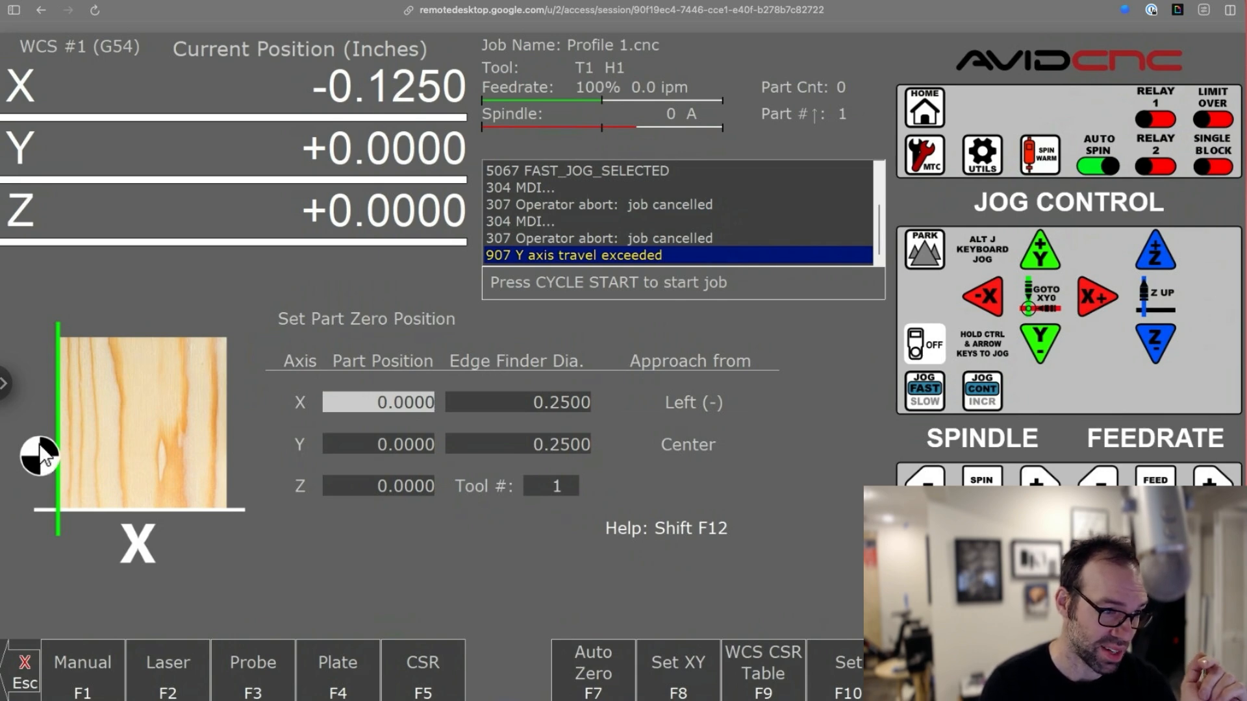
{"action": "mouse_move", "coordinate": [38, 414]}
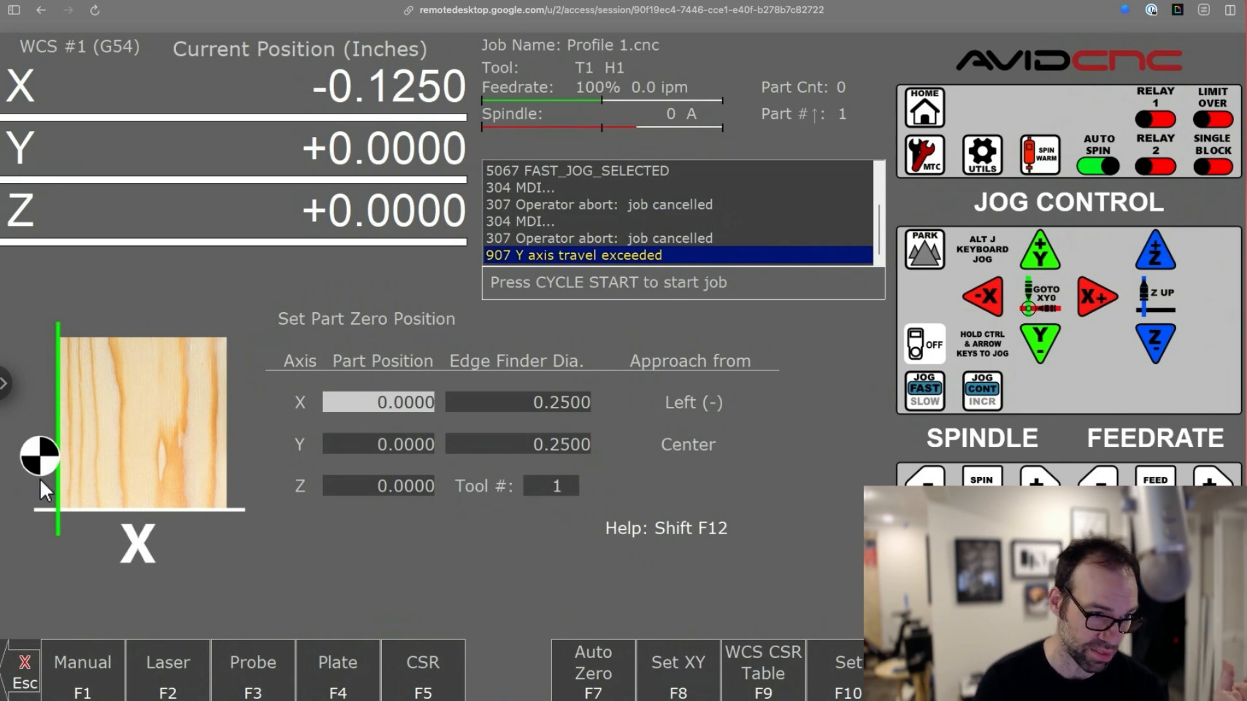
{"action": "mouse_move", "coordinate": [164, 485]}
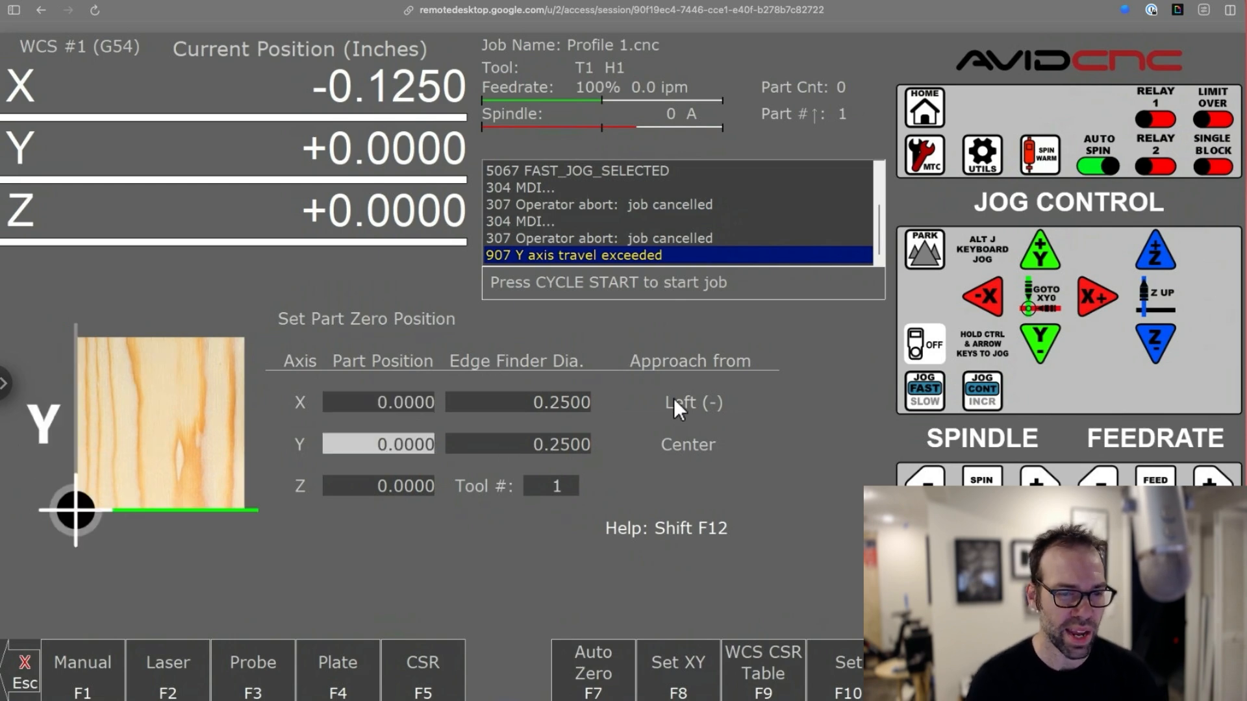
Cycle Y approach to Back (+) and return X approach to Left (-).
{"action": "left_click", "coordinate": [688, 444]}
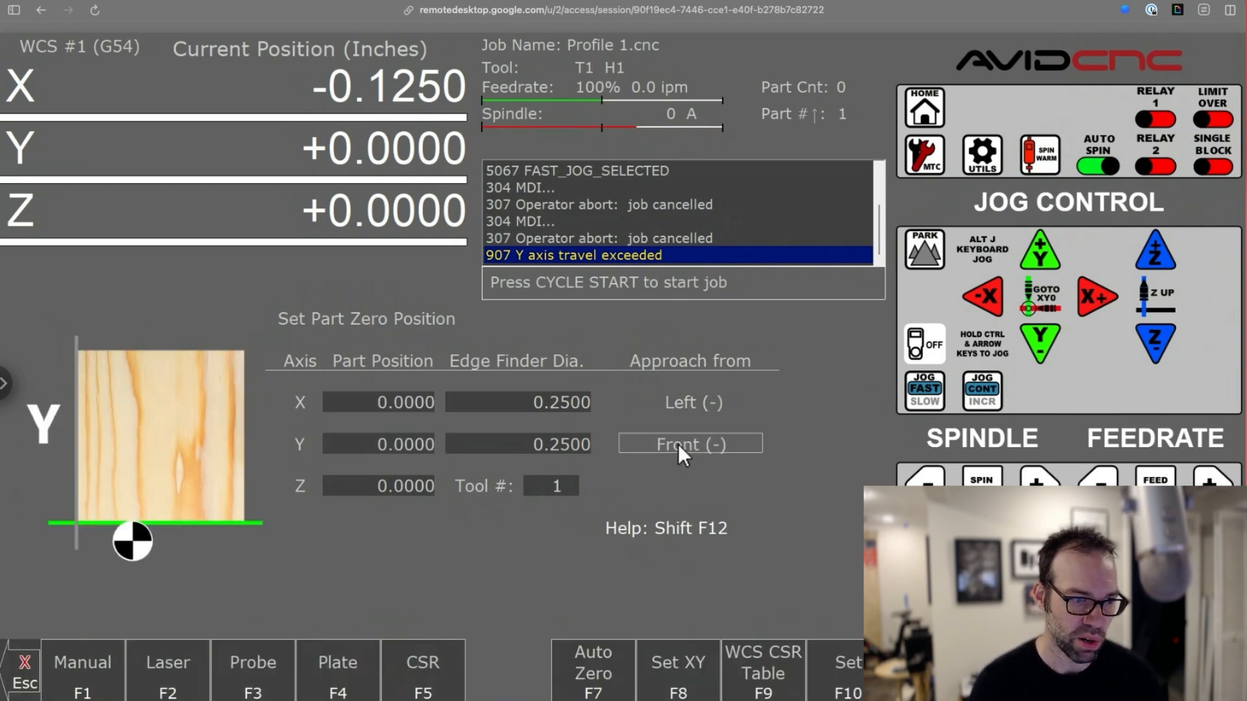
{"action": "left_click", "coordinate": [691, 443]}
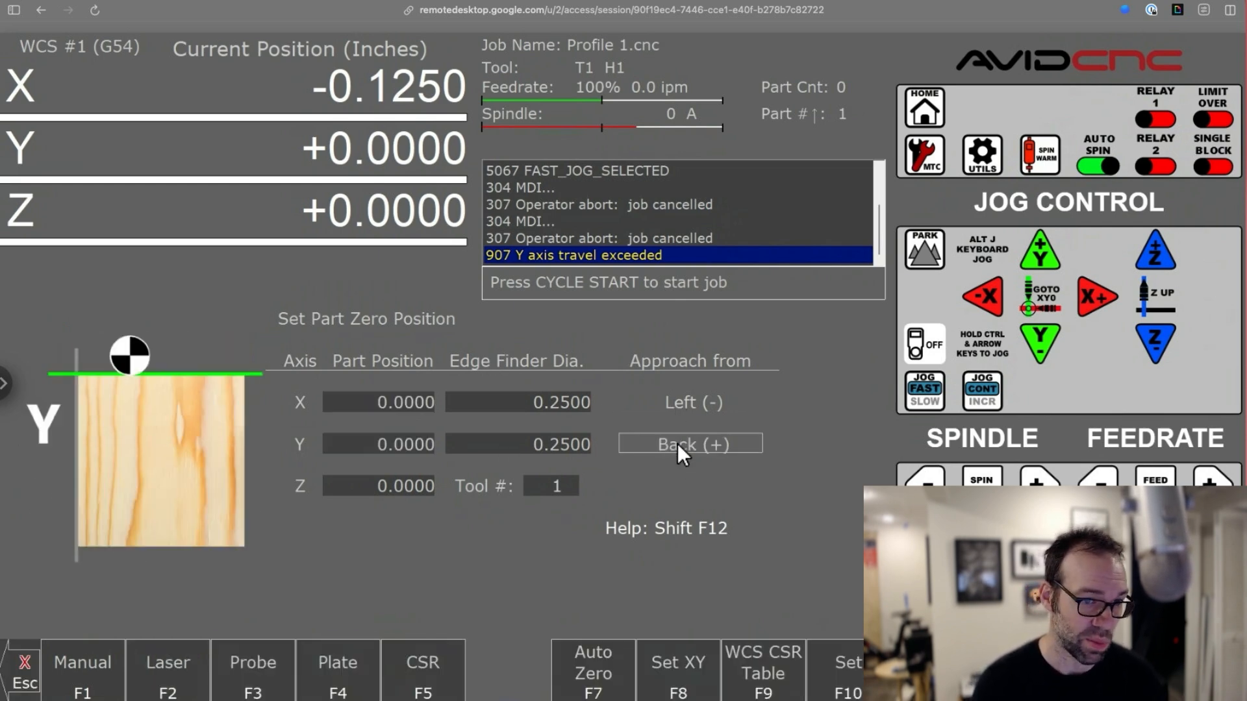
{"action": "left_click", "coordinate": [691, 443]}
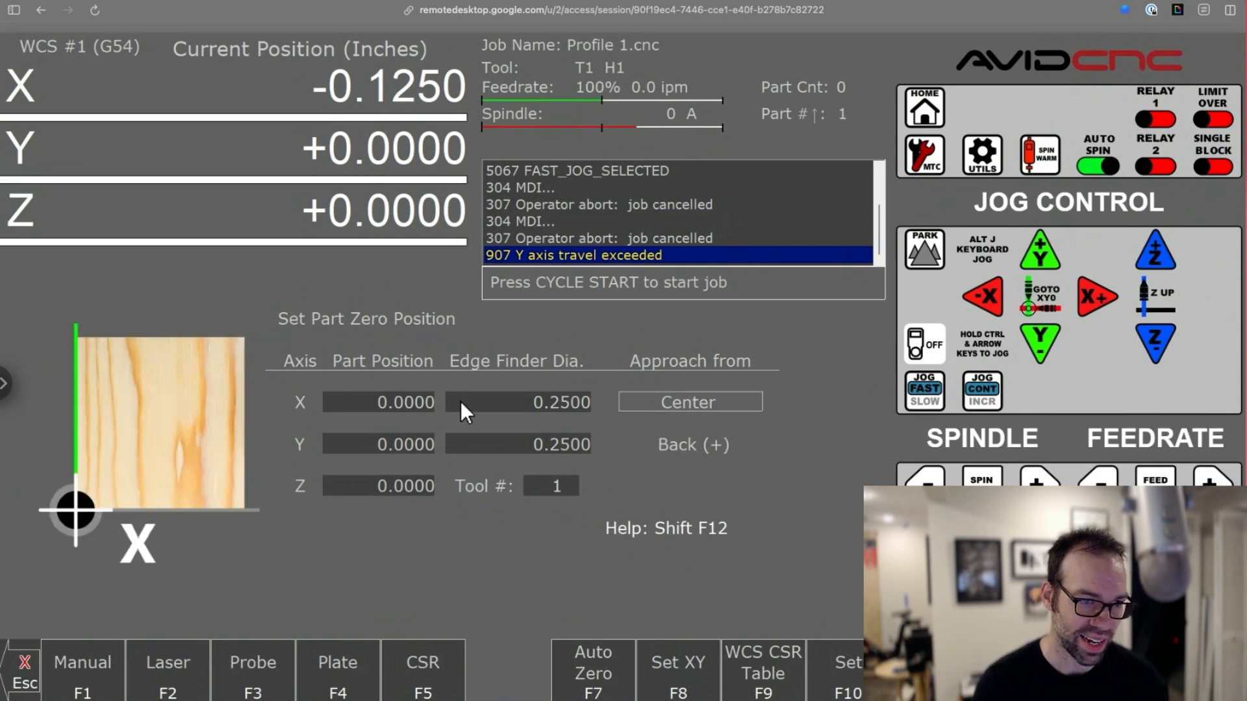
{"action": "left_click", "coordinate": [688, 401]}
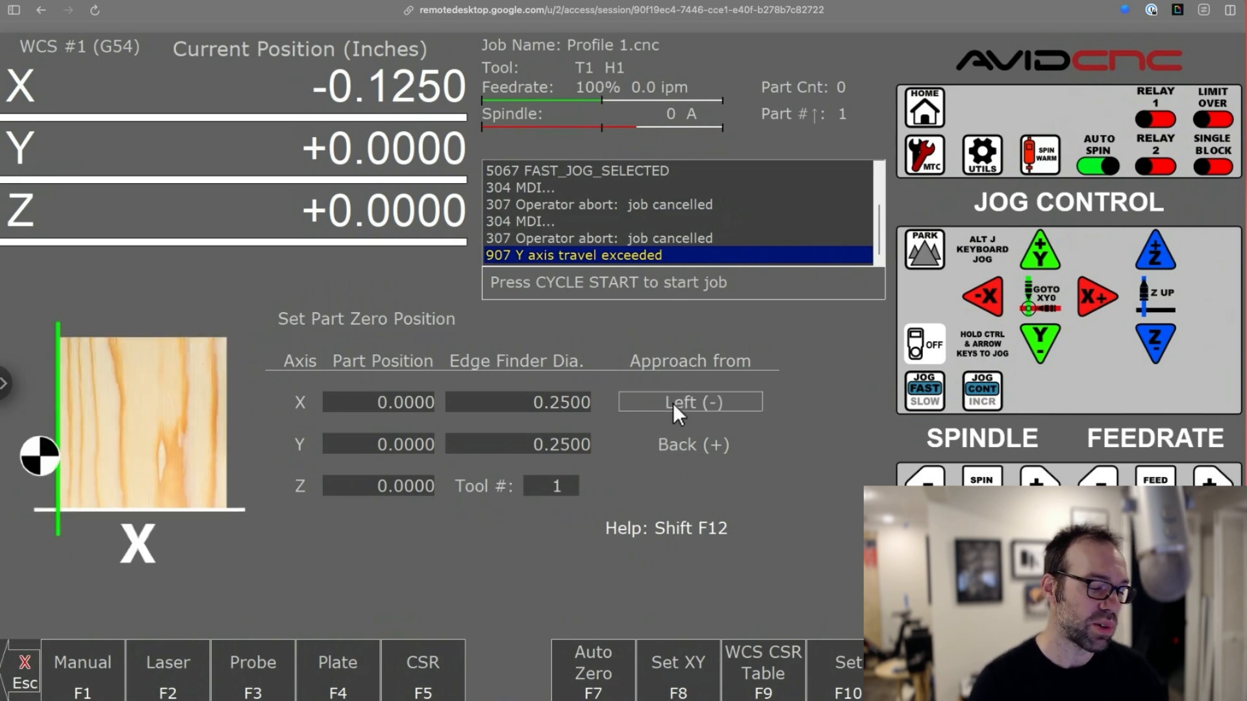